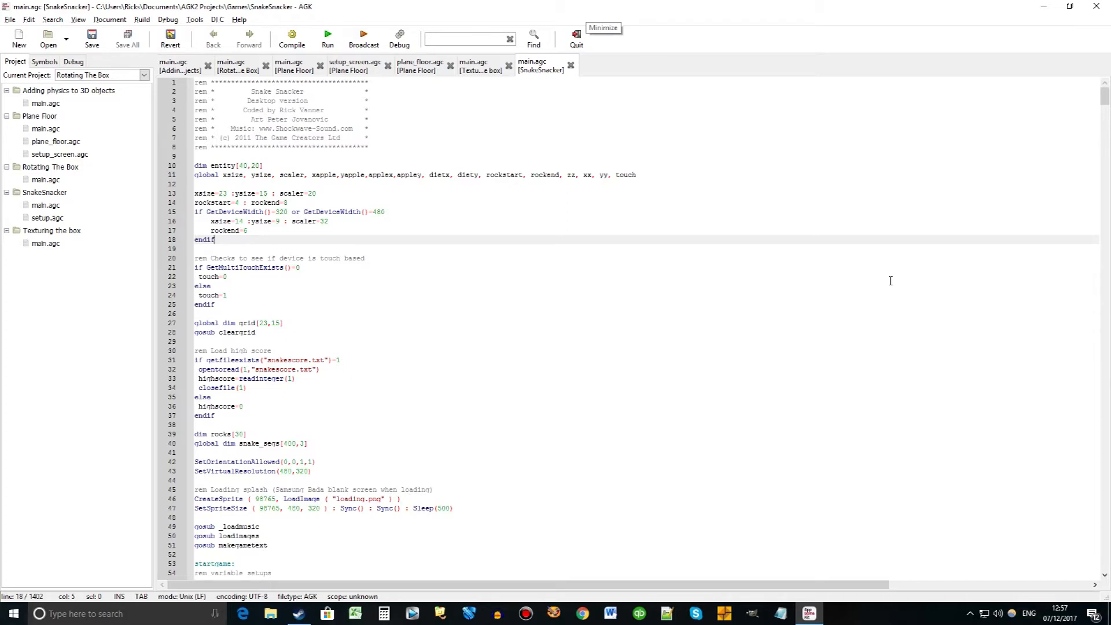
{"action": "mouse_move", "coordinate": [512, 246]}
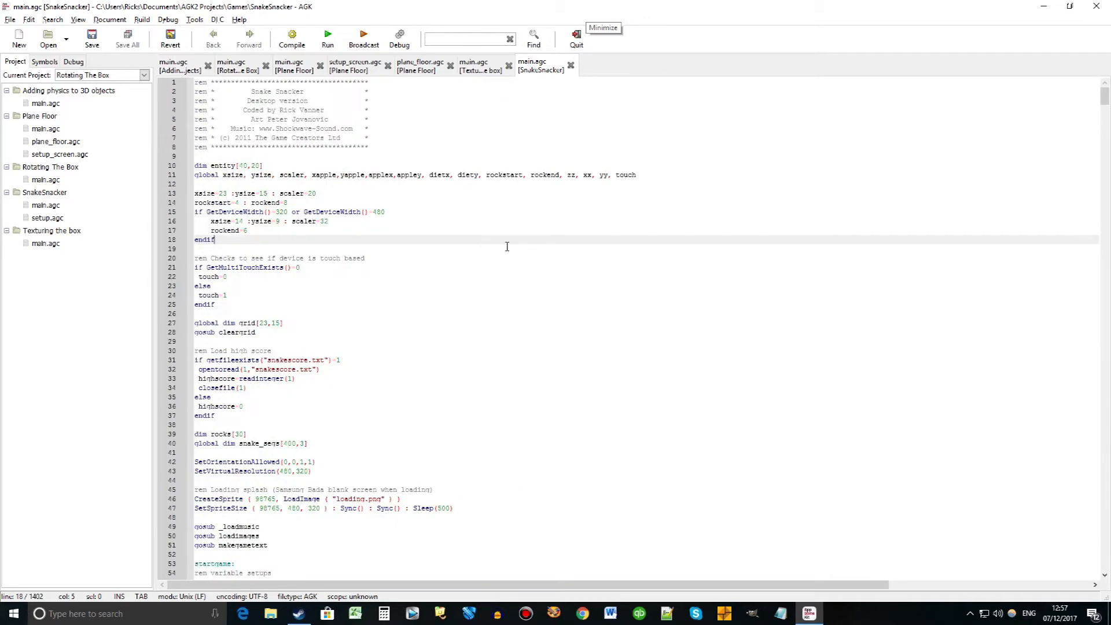
{"action": "mouse_move", "coordinate": [461, 269]}
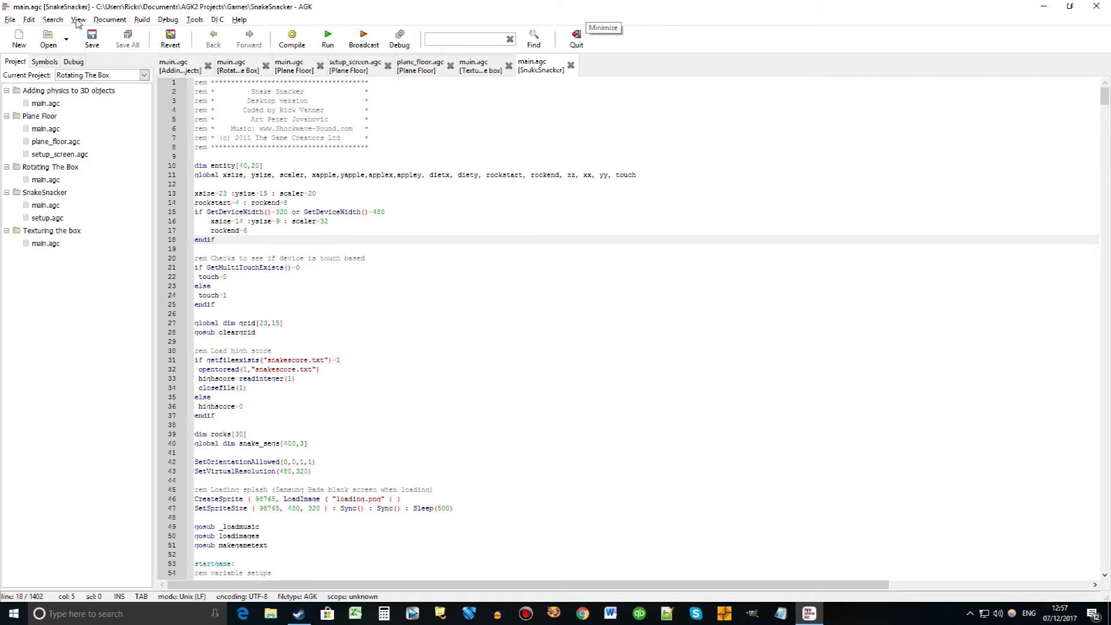
- Hide the project sidebar from the View menu
{"action": "left_click", "coordinate": [74, 19]}
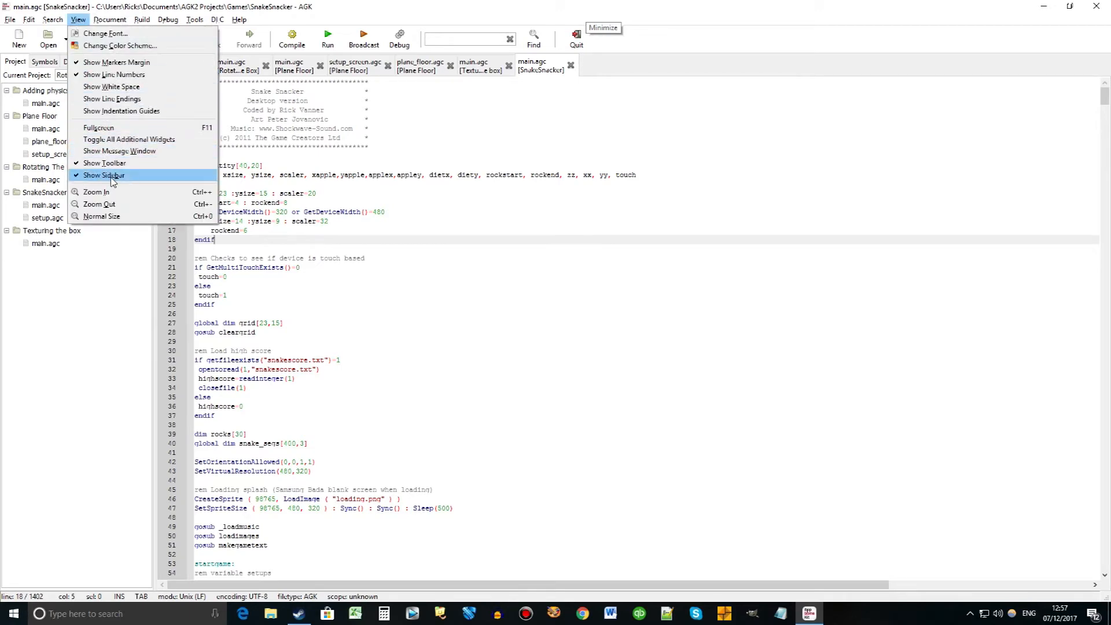
{"action": "left_click", "coordinate": [105, 175]}
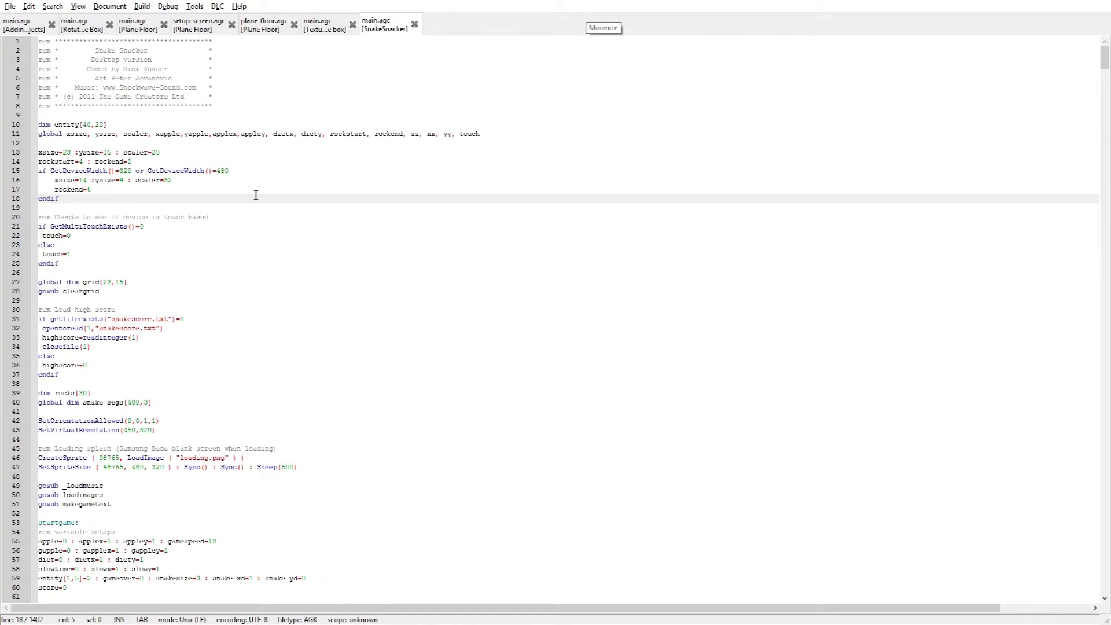
{"action": "scroll", "scroll_direction": "down", "scroll_amount": 3}
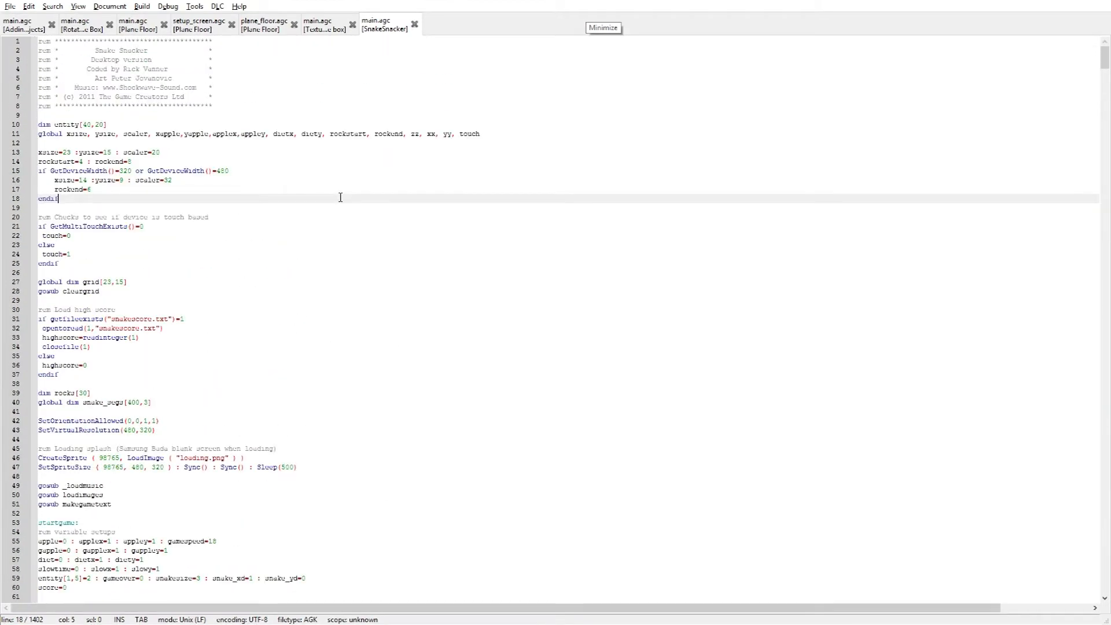
{"action": "mouse_move", "coordinate": [297, 190]}
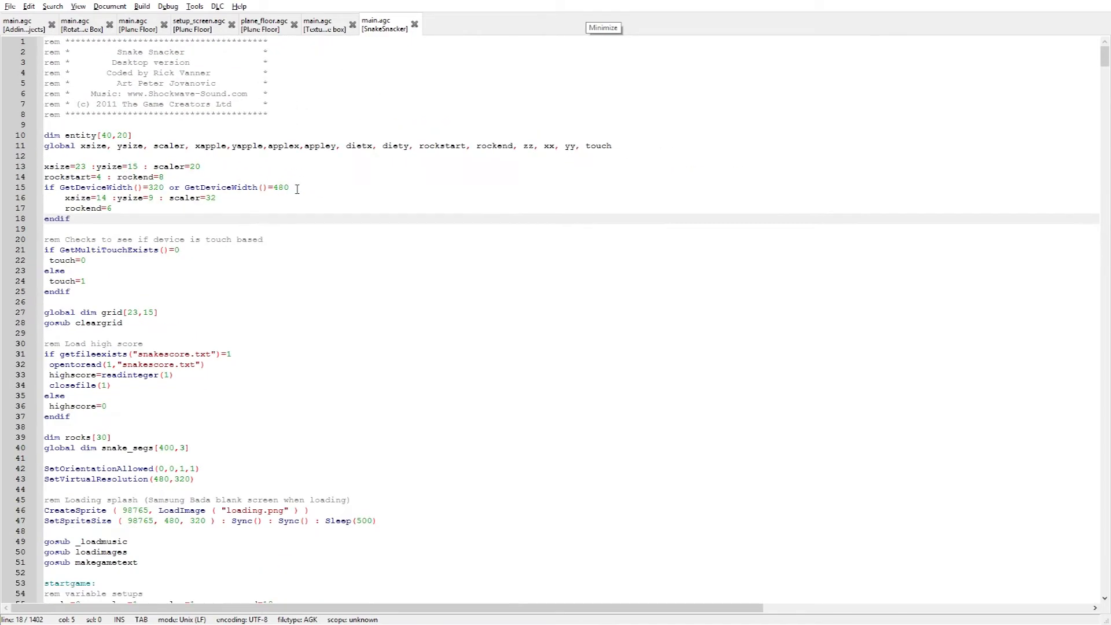
{"action": "scroll", "scroll_direction": "down", "scroll_amount": 3}
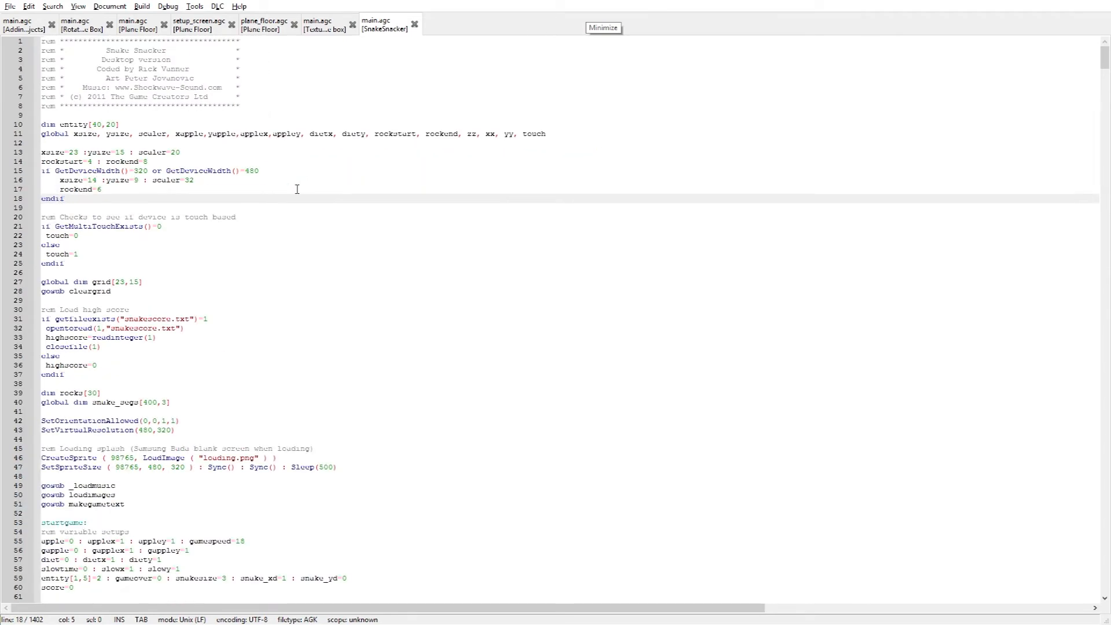
{"action": "left_click", "coordinate": [64, 198]}
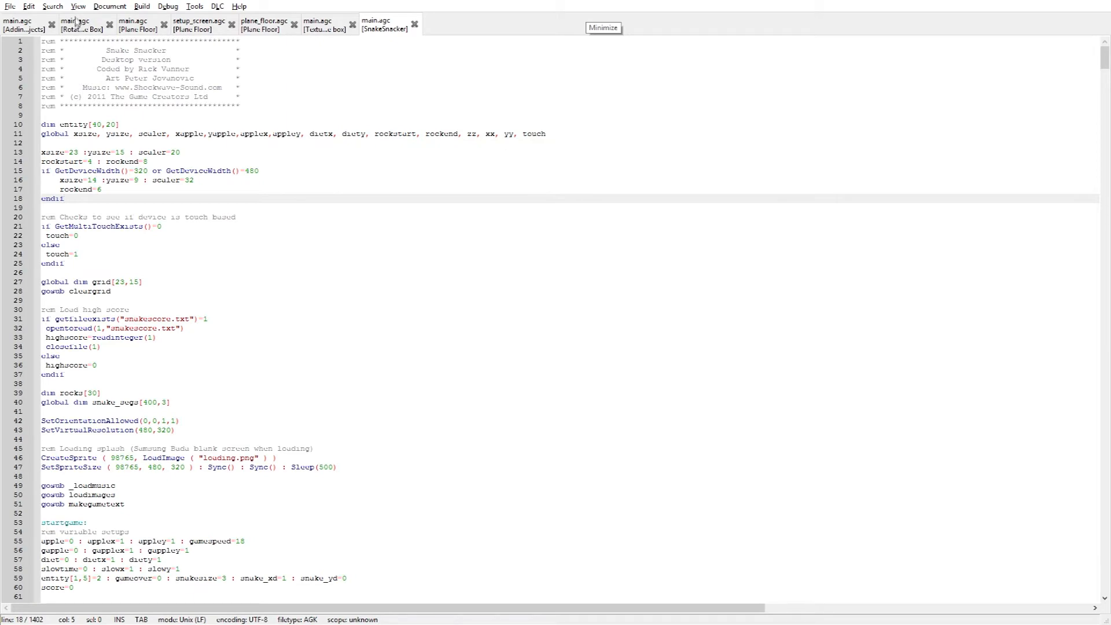
- Preview Pygments and Solarized (light), then apply the Geany Tango Dark colour scheme
{"action": "left_click", "coordinate": [79, 6]}
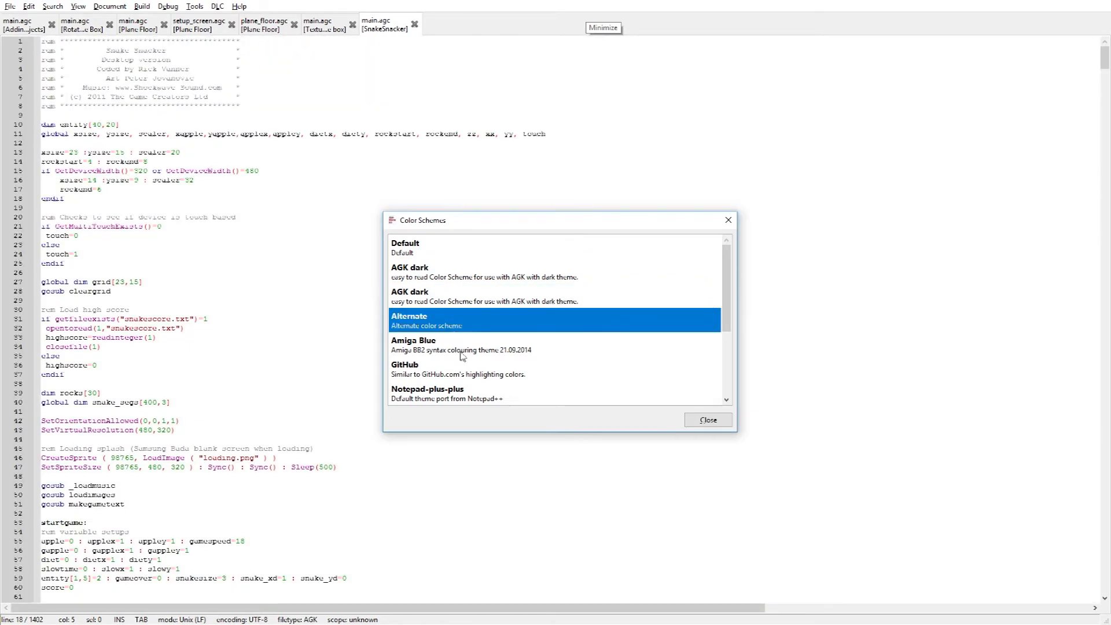
{"action": "left_click", "coordinate": [445, 393]}
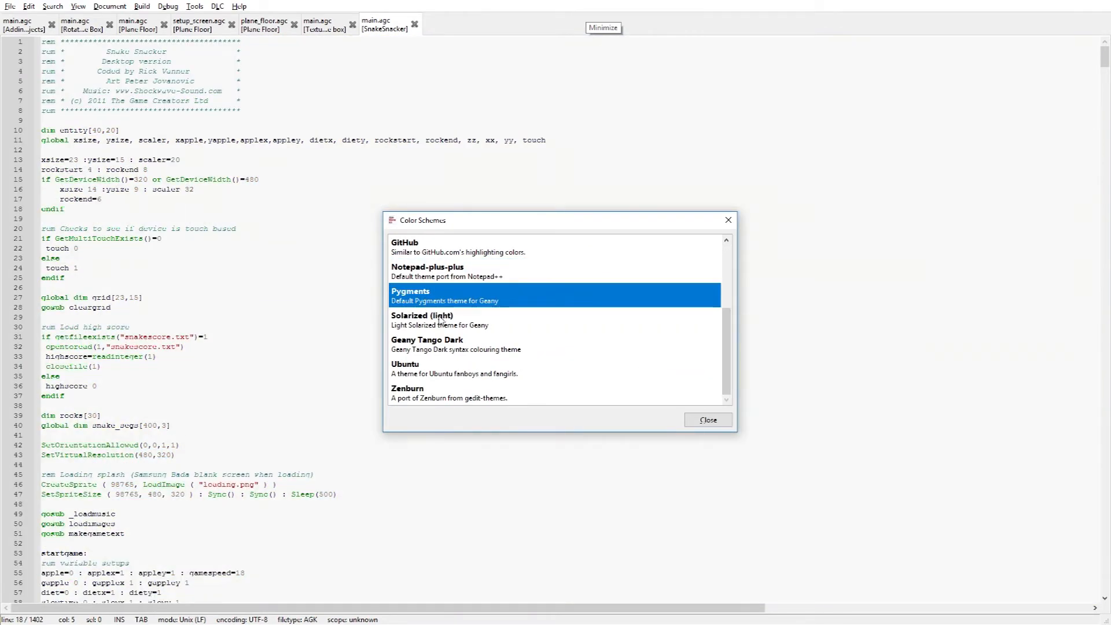
{"action": "left_click", "coordinate": [440, 320]}
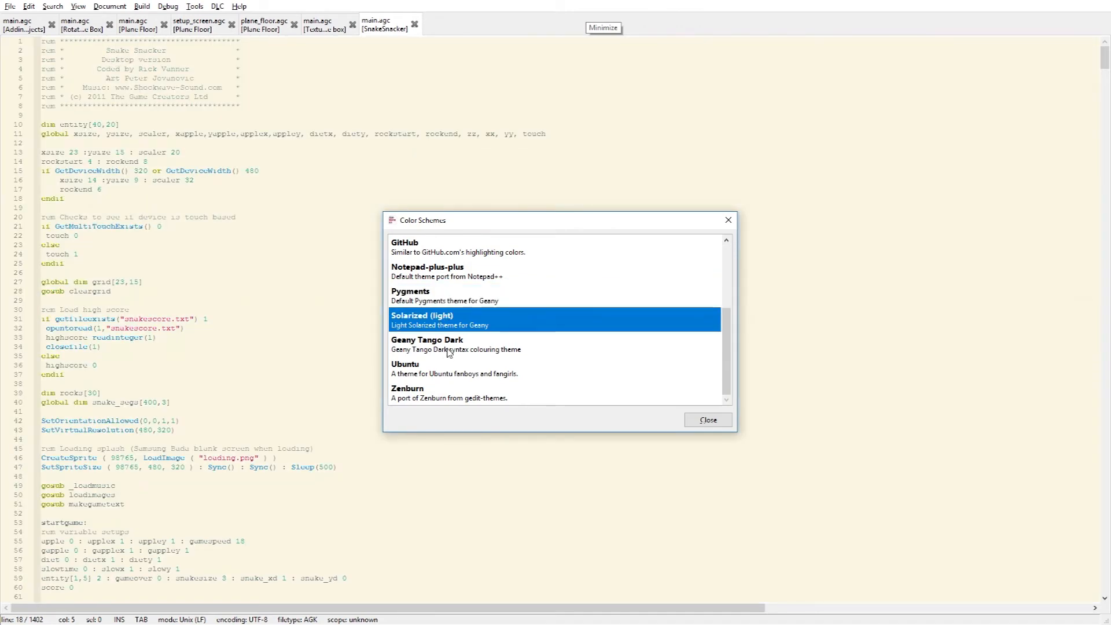
{"action": "left_click", "coordinate": [709, 420]}
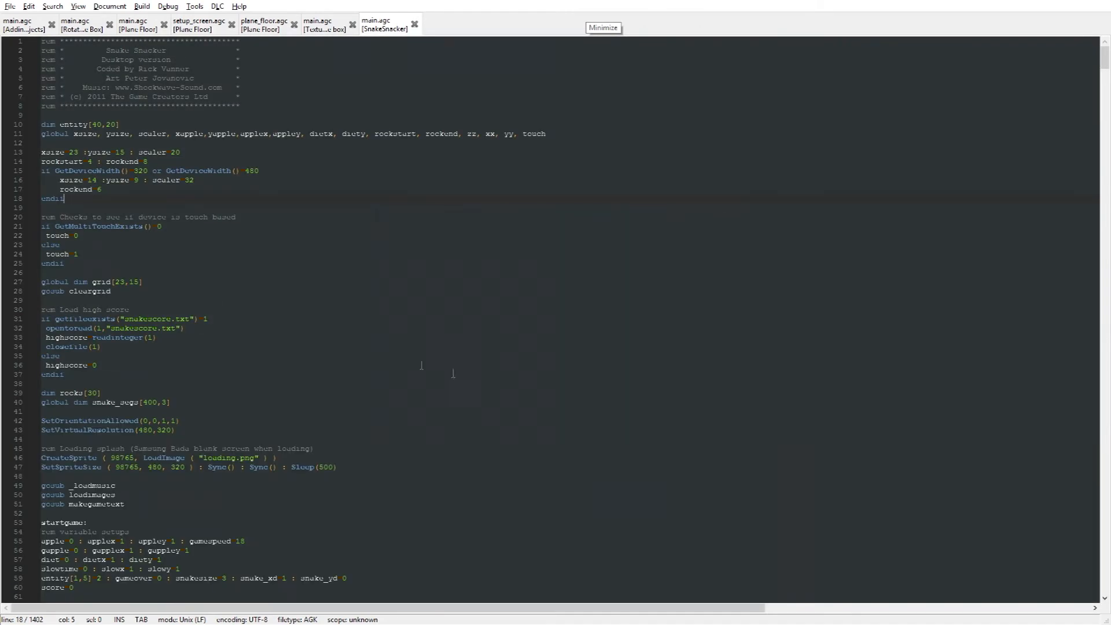
{"action": "scroll", "scroll_direction": "down", "scroll_amount": 3}
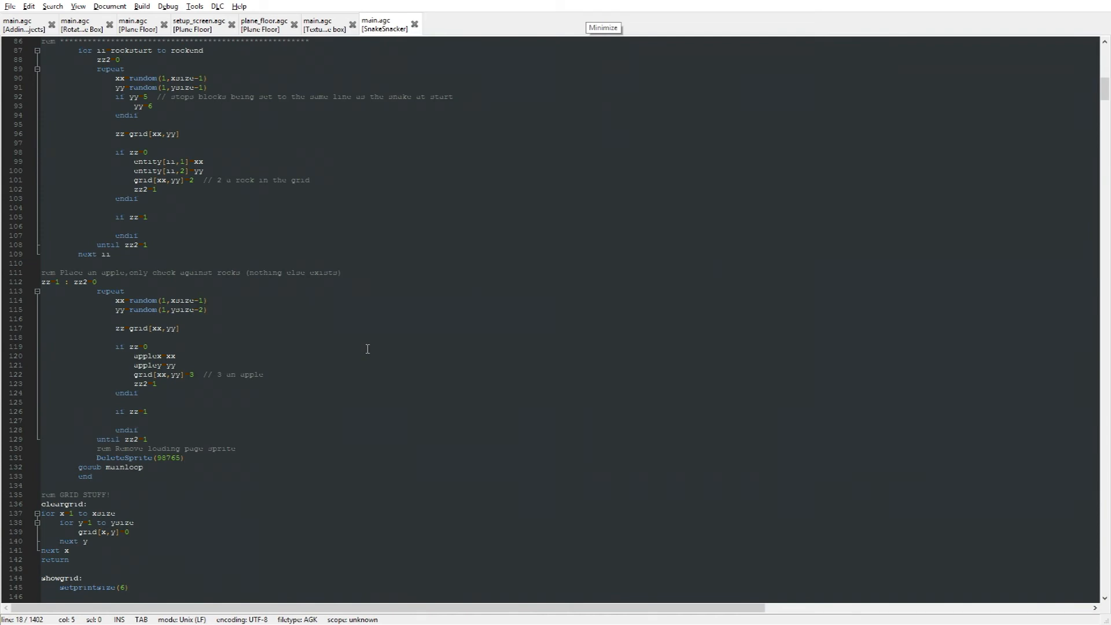
{"action": "scroll", "scroll_direction": "up", "scroll_amount": 3}
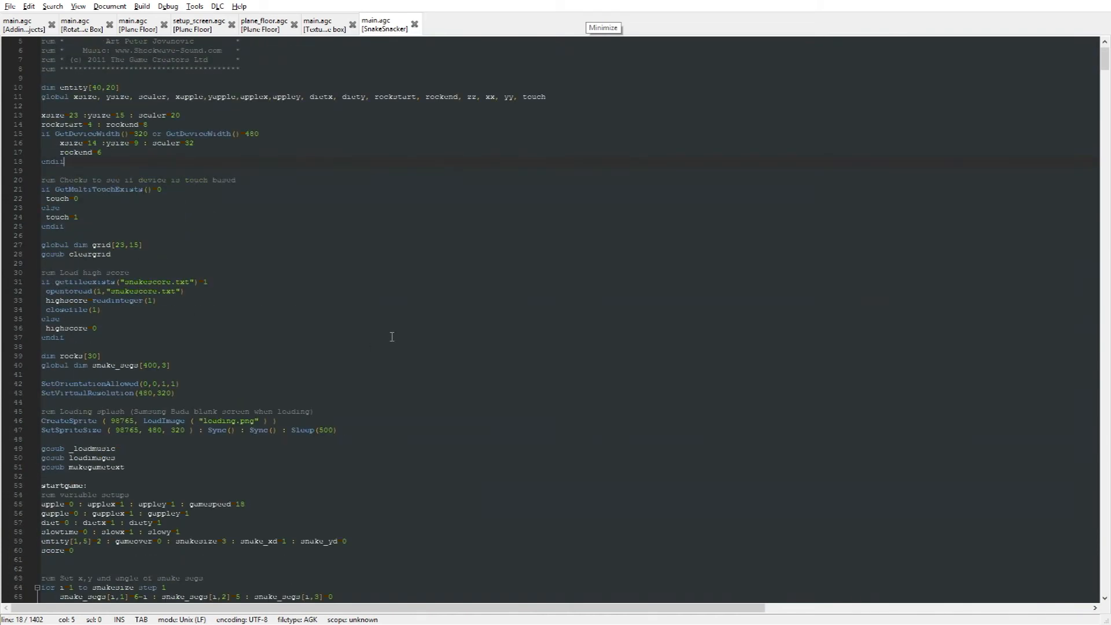